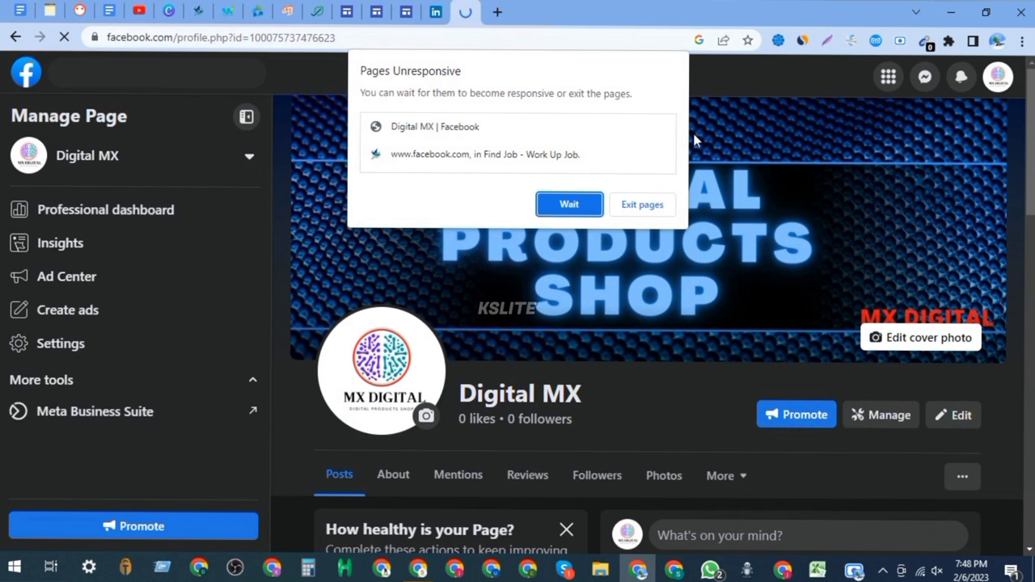
{"action": "mouse_move", "coordinate": [428, 113]}
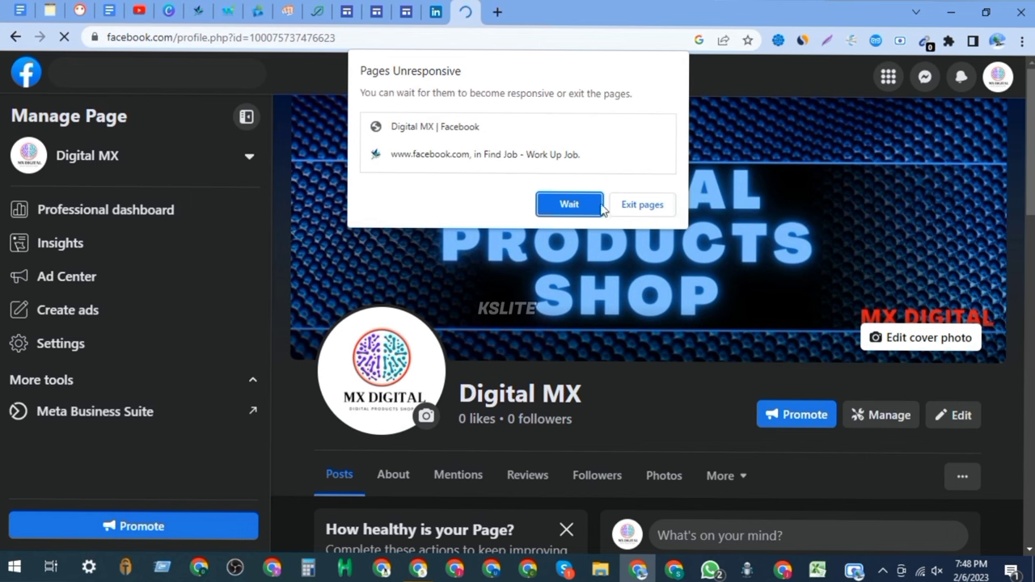
Exit the unresponsive Facebook page and open Chrome's main menu
{"action": "left_click", "coordinate": [642, 204]}
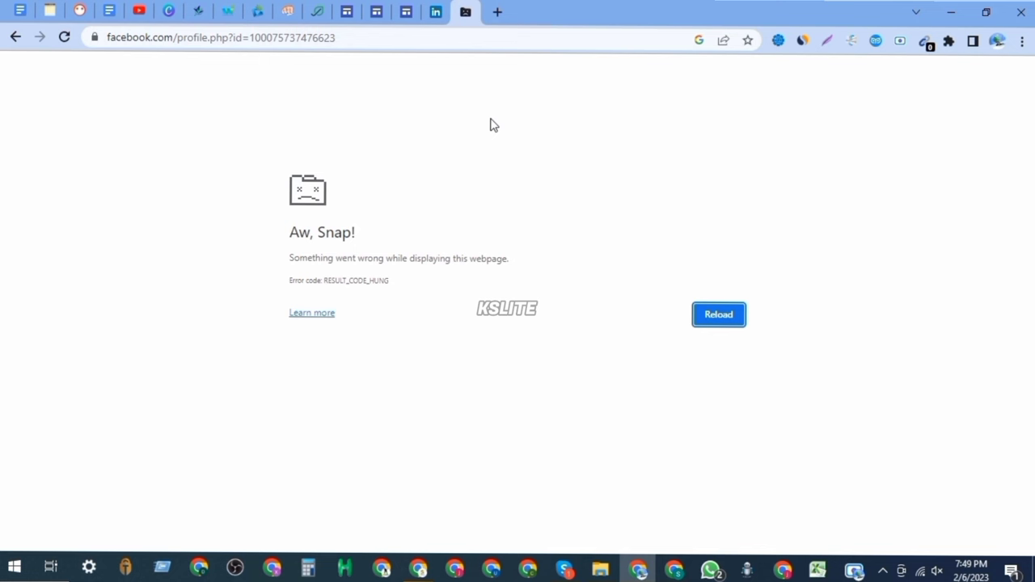
{"action": "mouse_move", "coordinate": [701, 285]}
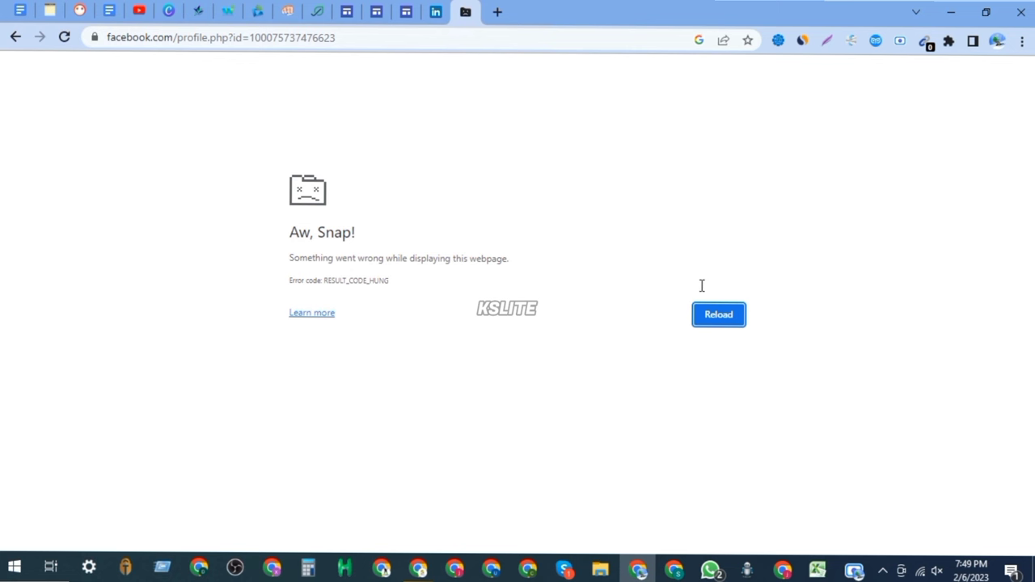
{"action": "mouse_move", "coordinate": [647, 299]}
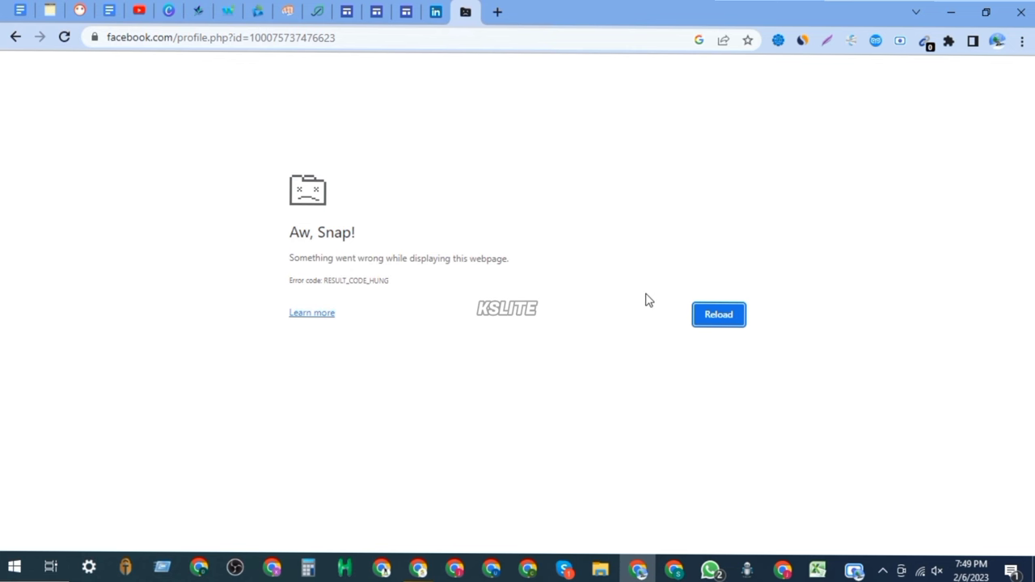
{"action": "left_click", "coordinate": [1022, 41]}
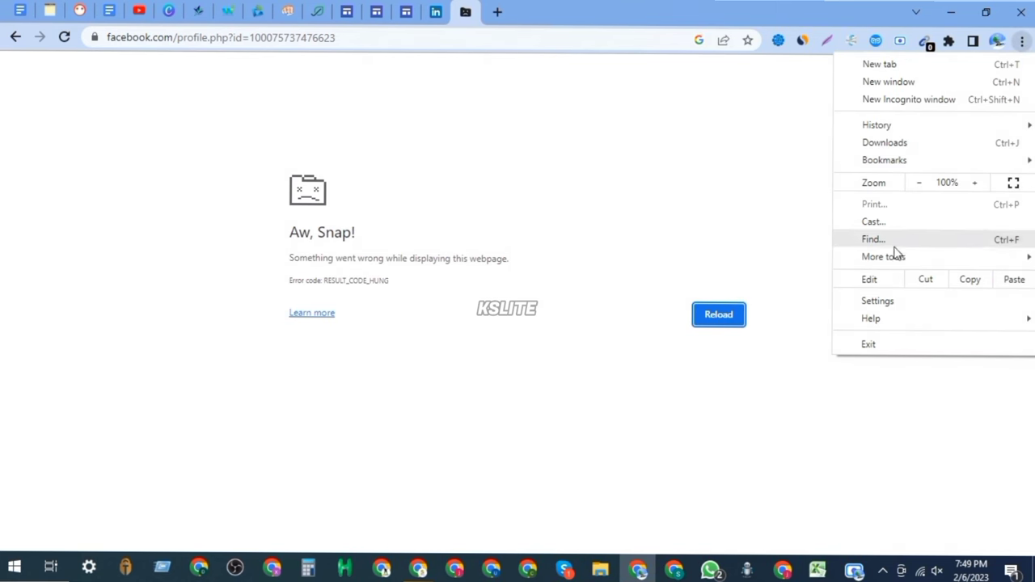
In System settings, toggle hardware acceleration off and back on, then close Settings
{"action": "left_click", "coordinate": [878, 300]}
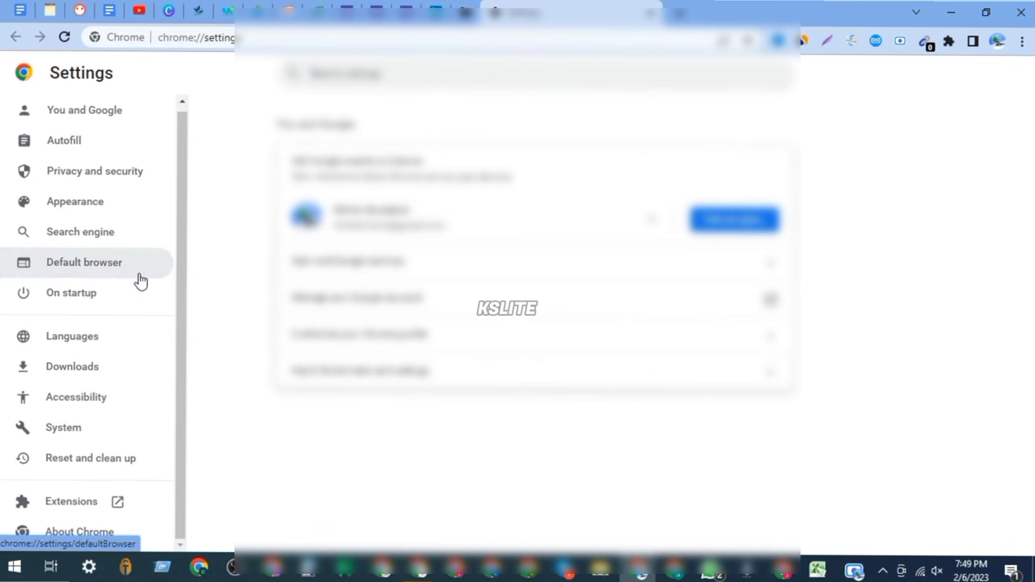
{"action": "left_click", "coordinate": [63, 427]}
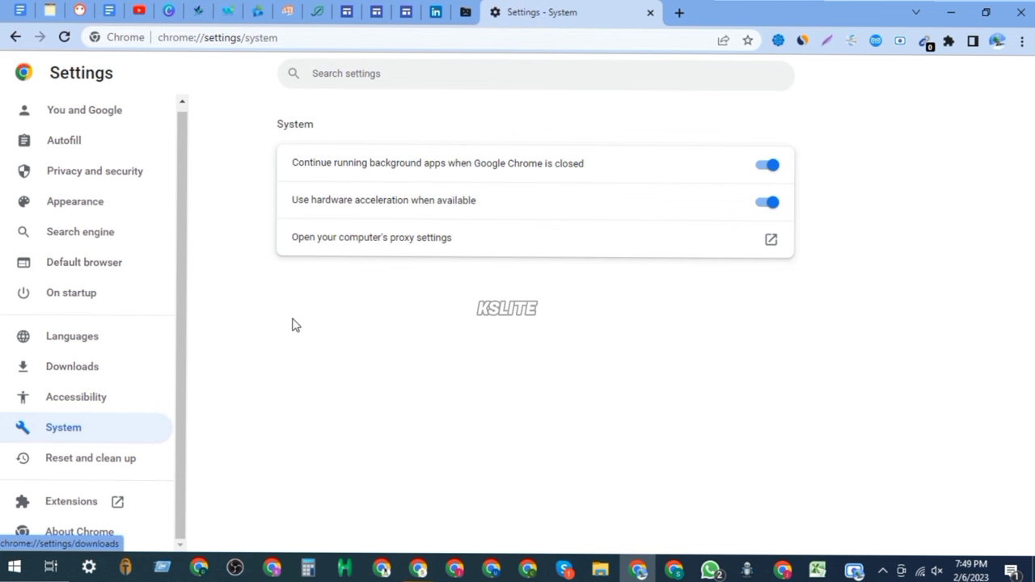
{"action": "mouse_move", "coordinate": [437, 204]}
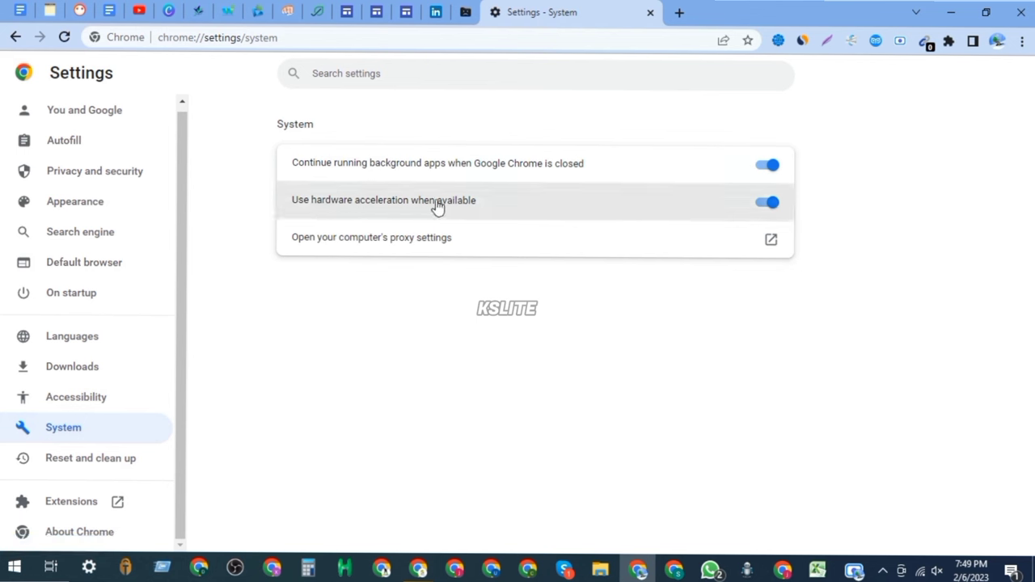
{"action": "left_click", "coordinate": [765, 202]}
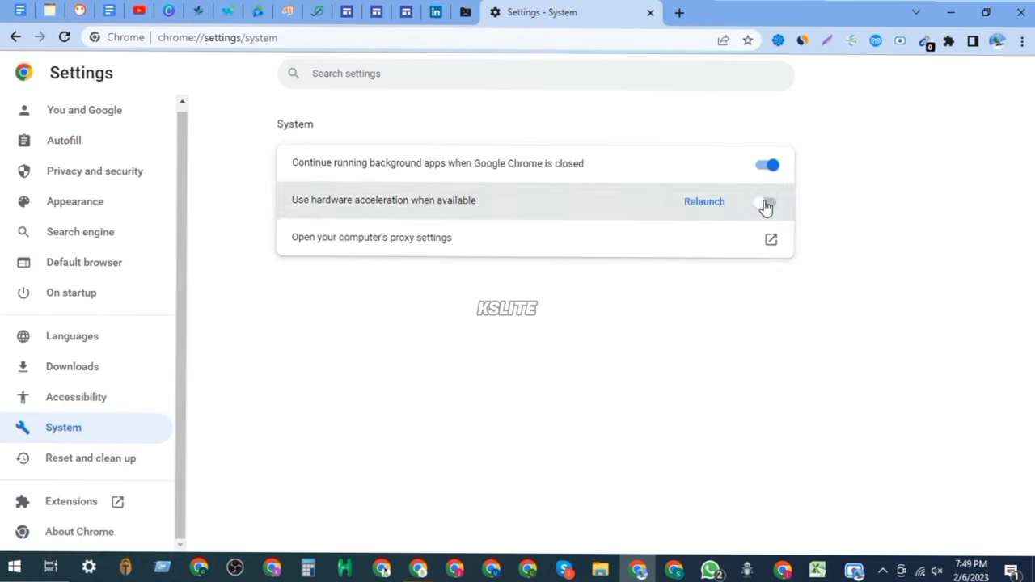
{"action": "left_click", "coordinate": [764, 201]}
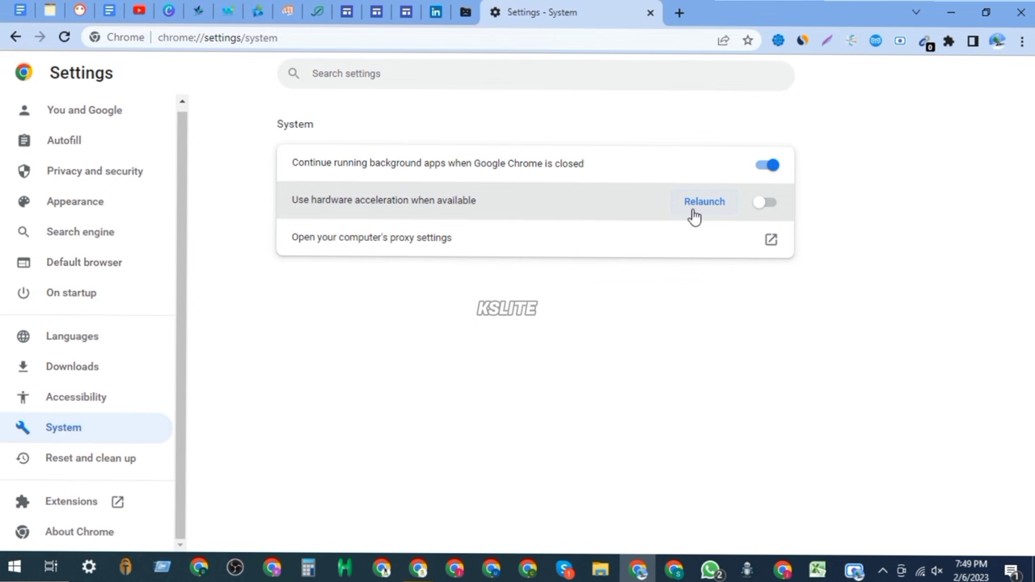
{"action": "mouse_move", "coordinate": [731, 209]}
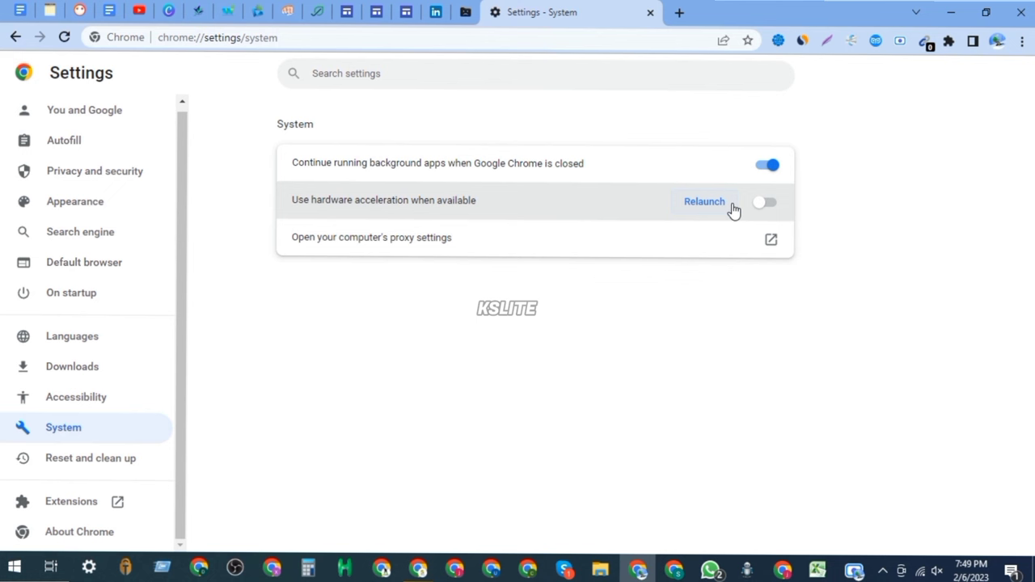
{"action": "left_click", "coordinate": [766, 201]}
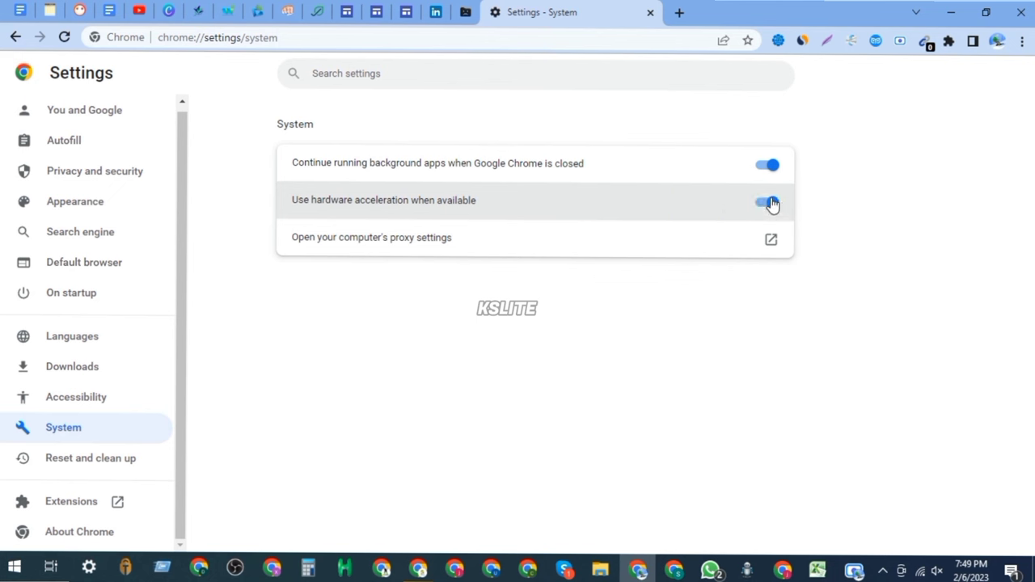
{"action": "left_click", "coordinate": [767, 202]}
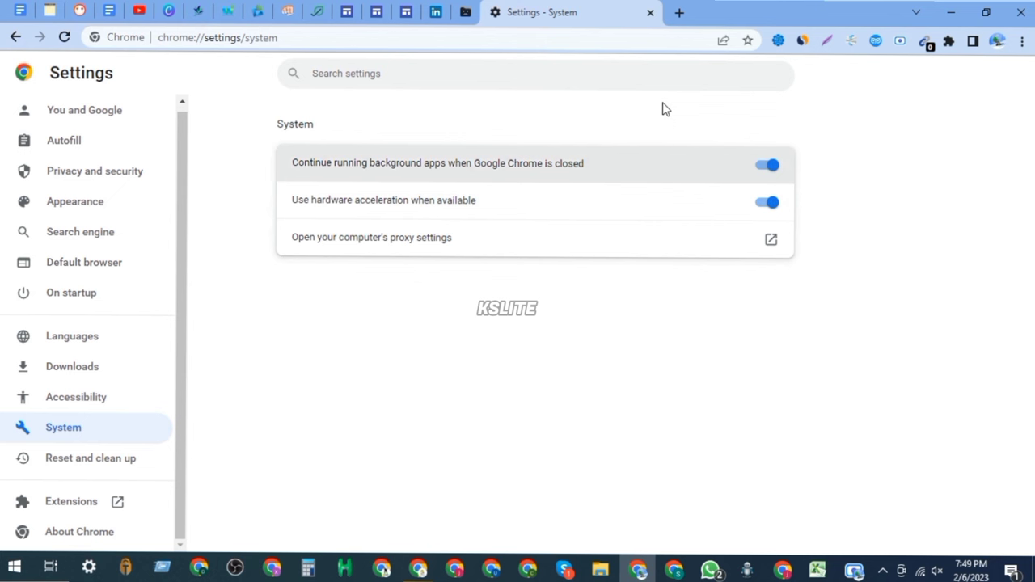
{"action": "mouse_move", "coordinate": [651, 14]}
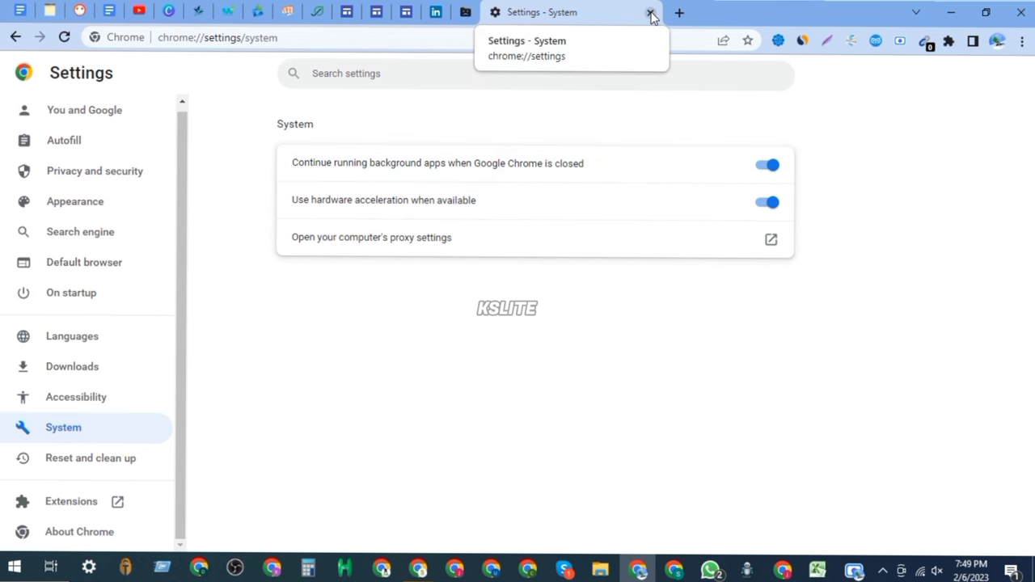
{"action": "left_click", "coordinate": [651, 15]}
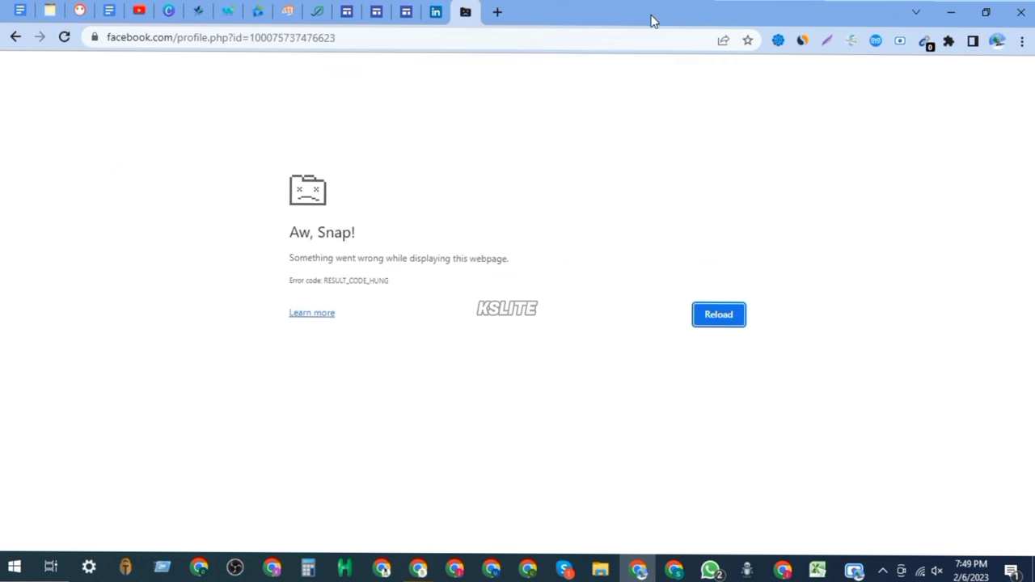
{"action": "mouse_move", "coordinate": [924, 61]}
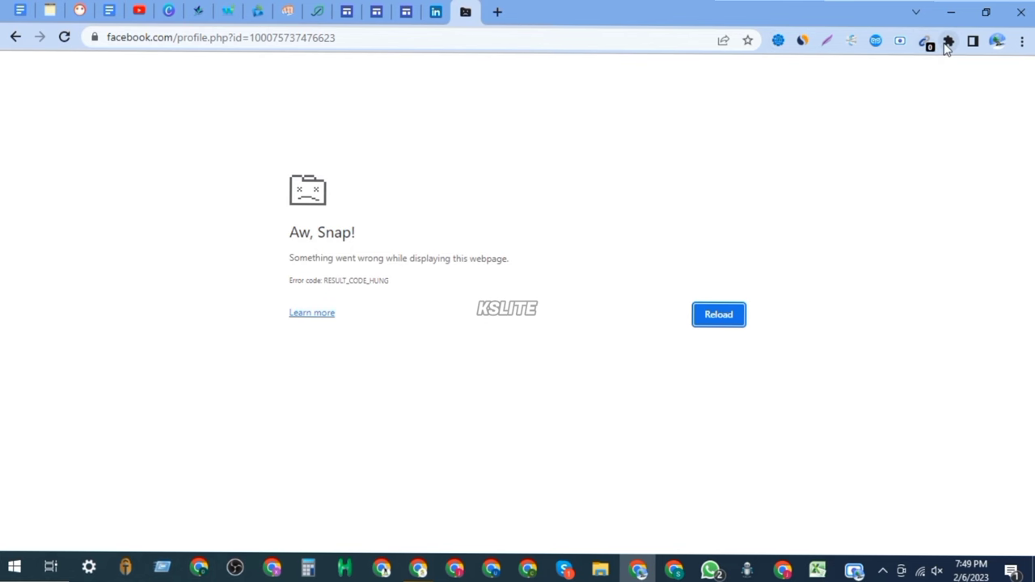
Remove the Email Extractor extension from Chrome via the Extensions menu
{"action": "left_click", "coordinate": [948, 41]}
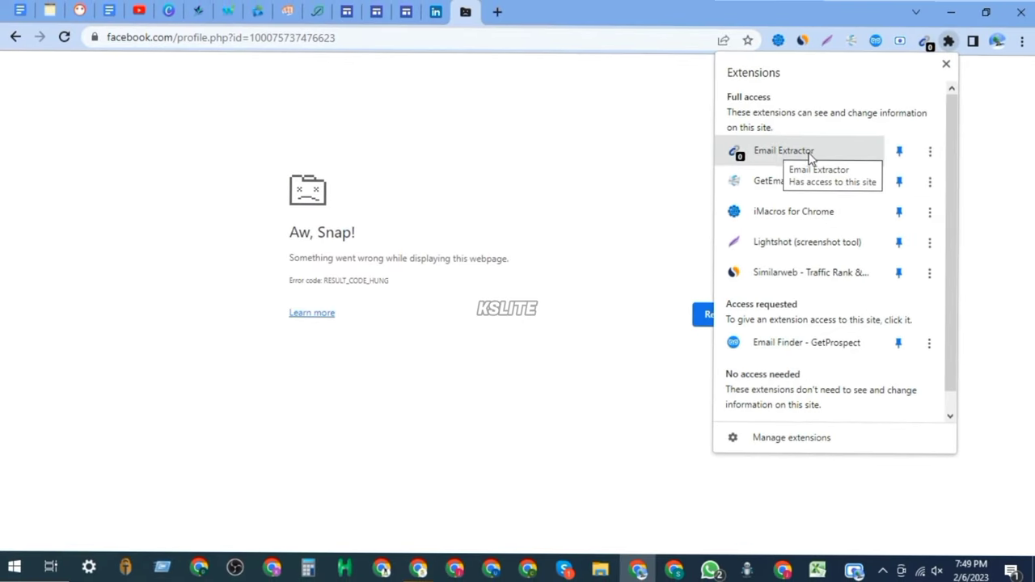
{"action": "left_click", "coordinate": [930, 151]}
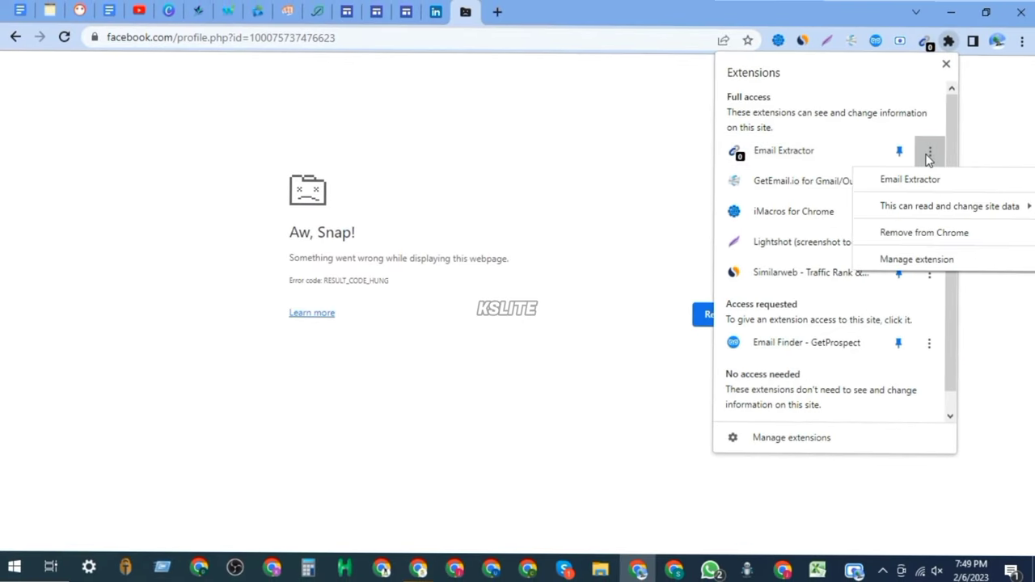
{"action": "mouse_move", "coordinate": [936, 233]}
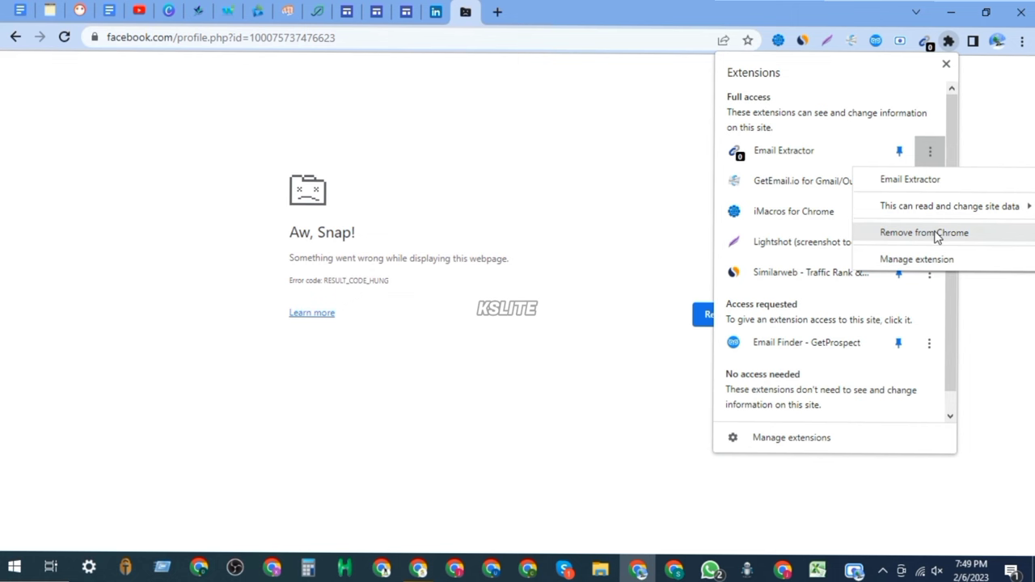
{"action": "left_click", "coordinate": [924, 232]}
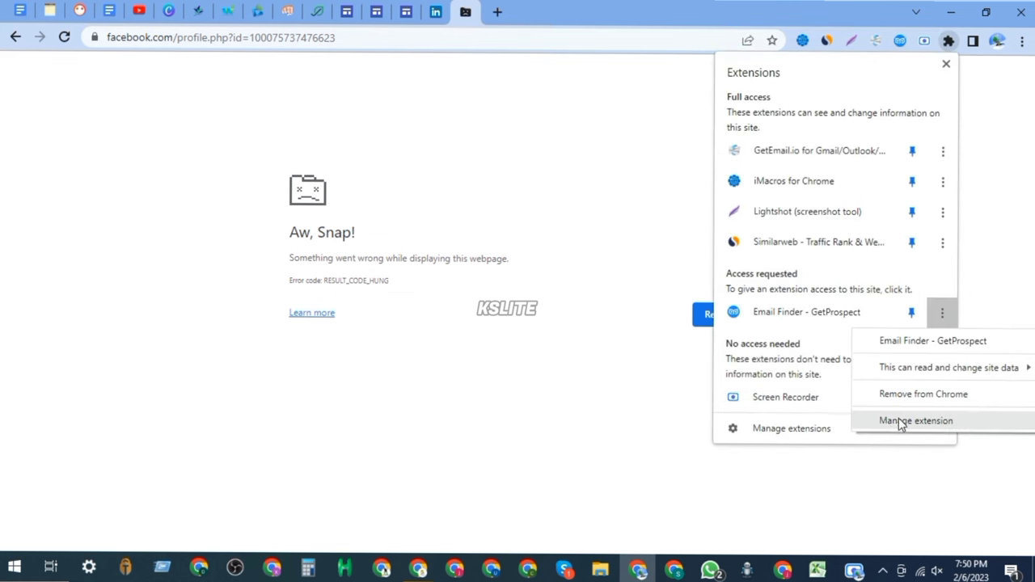
{"action": "mouse_move", "coordinate": [804, 293]}
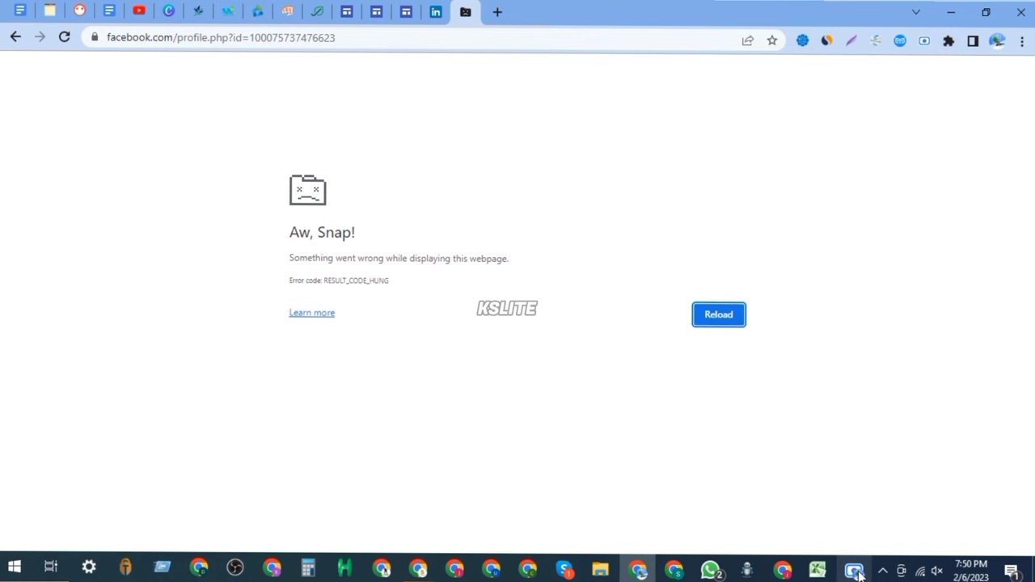
{"action": "mouse_move", "coordinate": [1020, 12]}
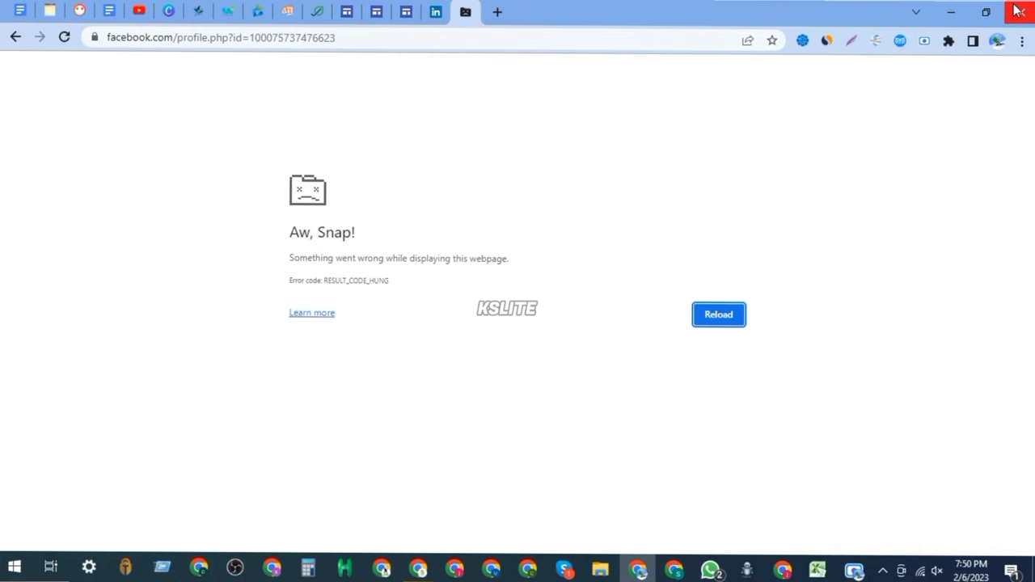
Close and relaunch Chrome so the Digital MX Facebook page reloads
{"action": "left_click", "coordinate": [718, 314]}
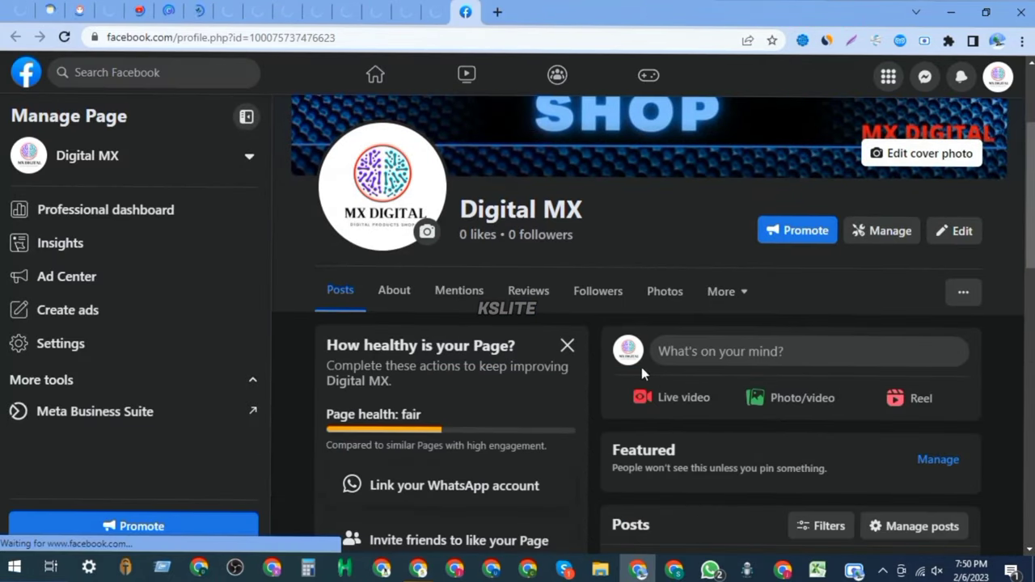
{"action": "mouse_move", "coordinate": [997, 76]}
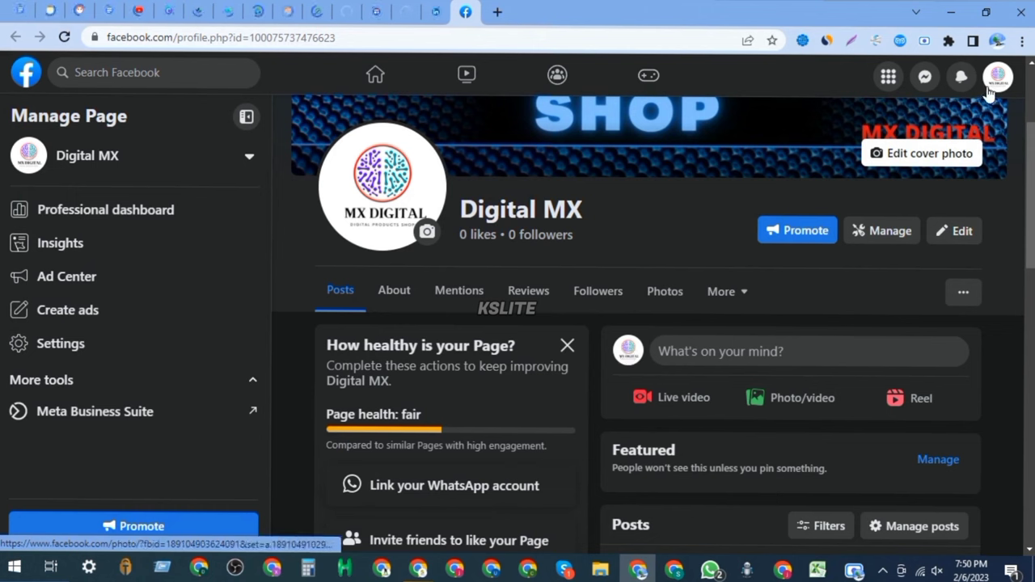
{"action": "mouse_move", "coordinate": [865, 125]}
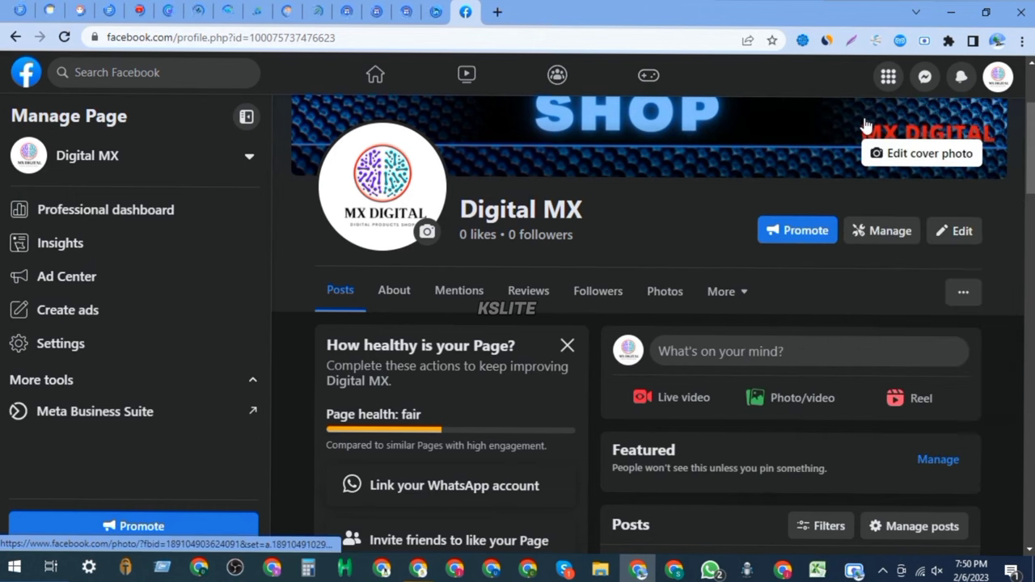
{"action": "mouse_move", "coordinate": [61, 243]}
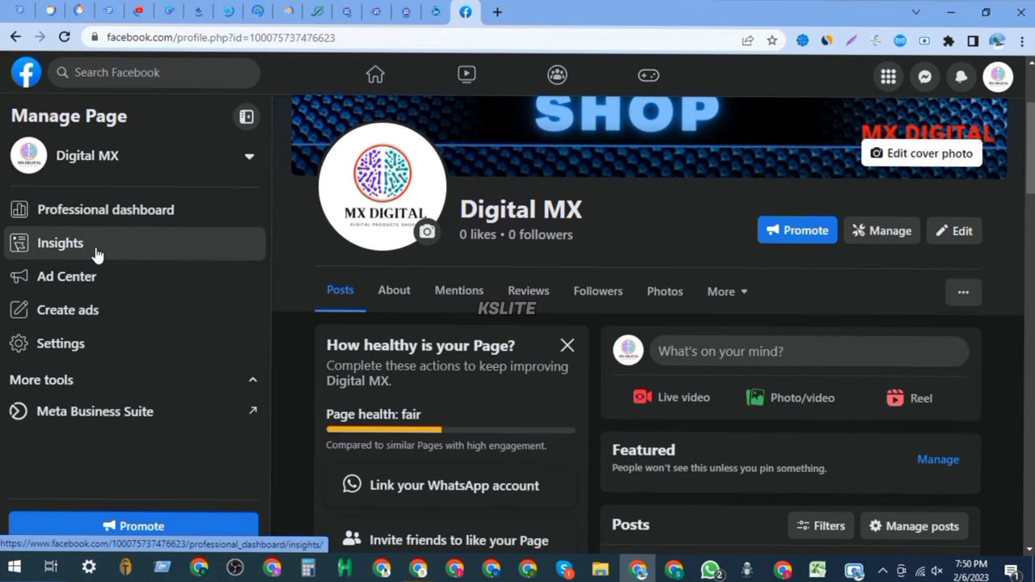
Browse the Digital MX dashboard's Insights, Posts and Linked accounts pages
{"action": "left_click", "coordinate": [60, 242]}
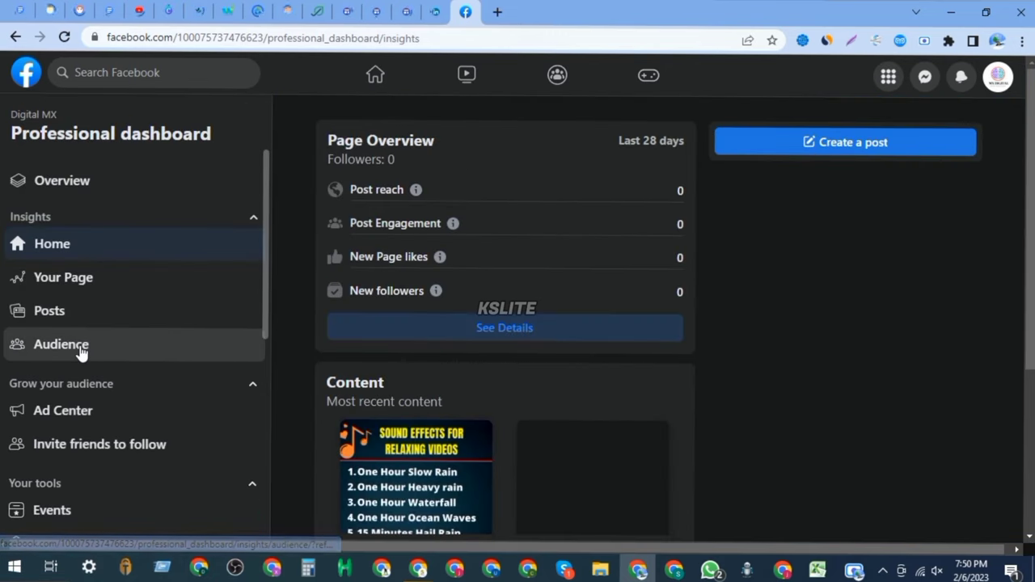
{"action": "left_click", "coordinate": [48, 311]}
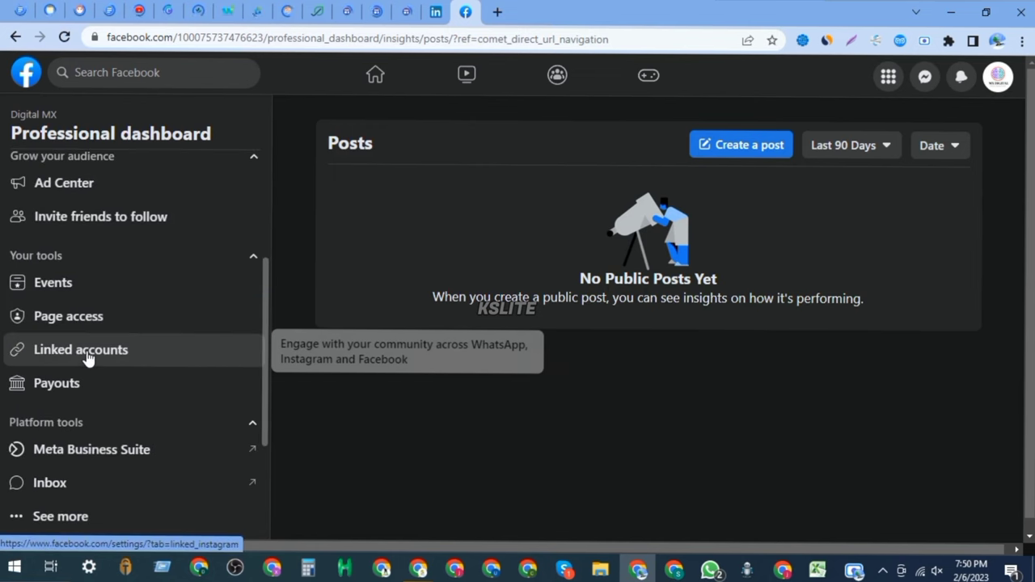
{"action": "left_click", "coordinate": [81, 349]}
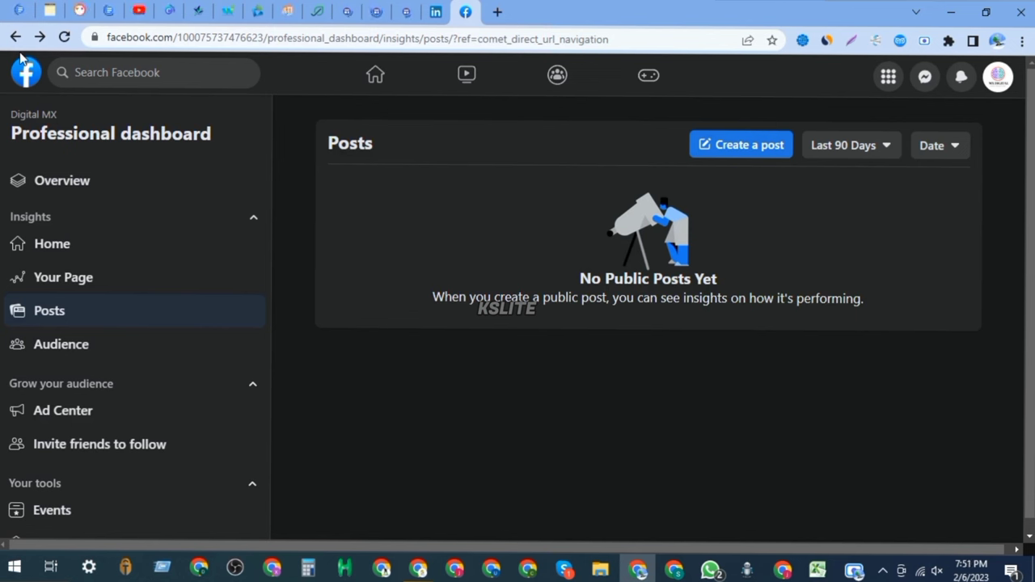
Scroll the Manage Page sidebar and open Moderation Assist
{"action": "scroll", "scroll_direction": "down", "scroll_amount": 3}
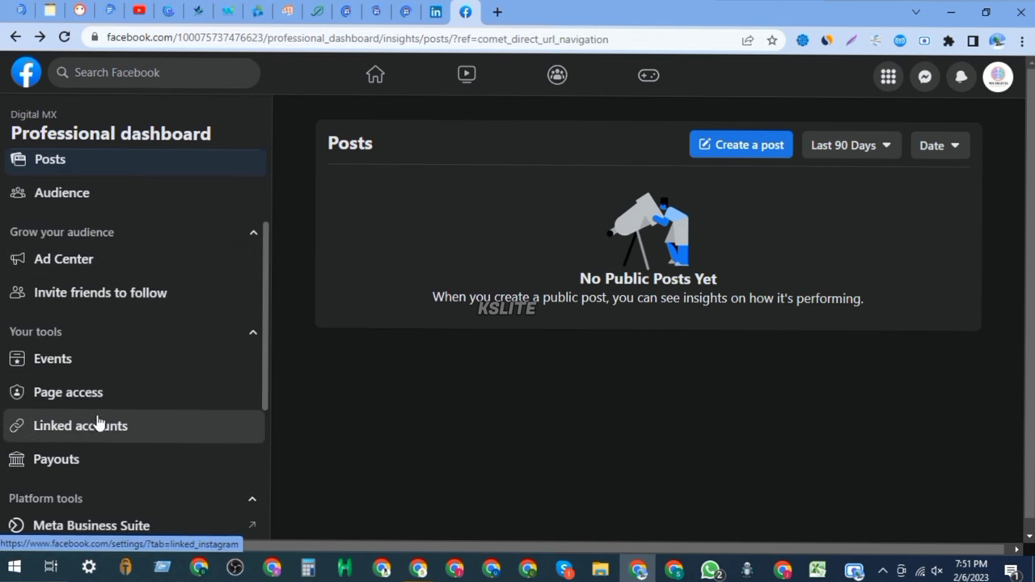
{"action": "scroll", "scroll_direction": "down", "scroll_amount": 3}
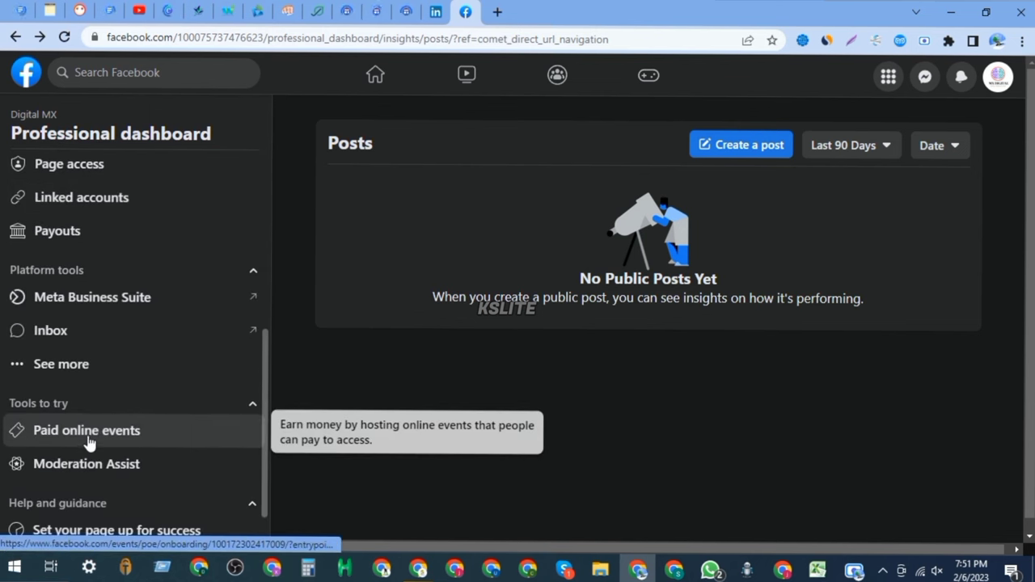
{"action": "scroll", "scroll_direction": "down", "scroll_amount": 3}
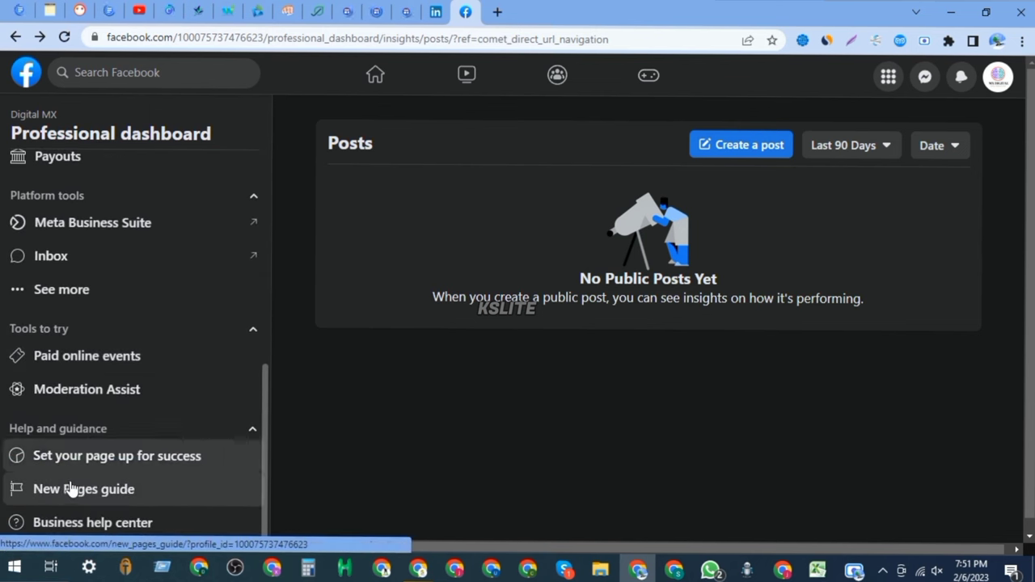
{"action": "left_click", "coordinate": [87, 389]}
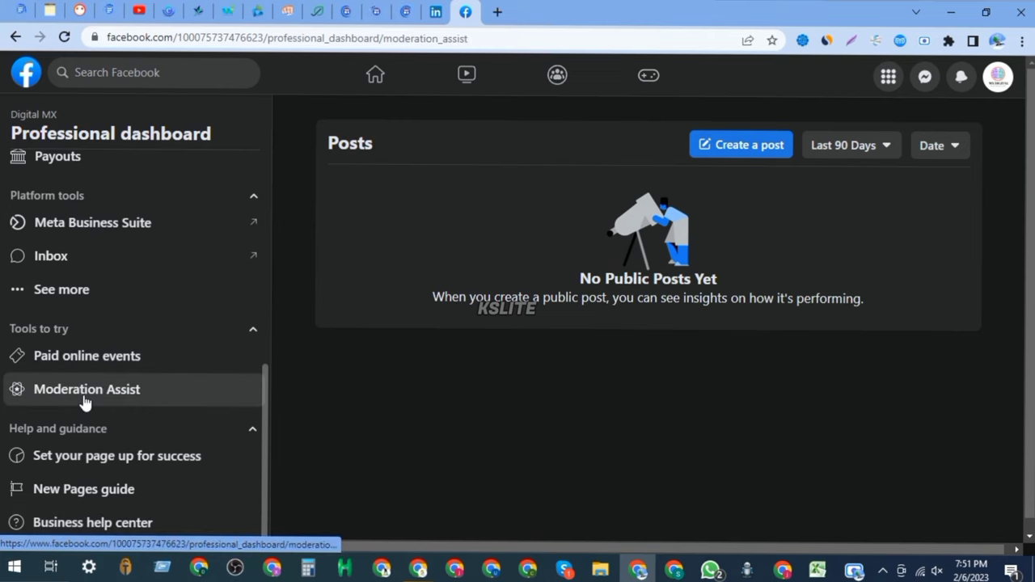
{"action": "left_click", "coordinate": [86, 389]}
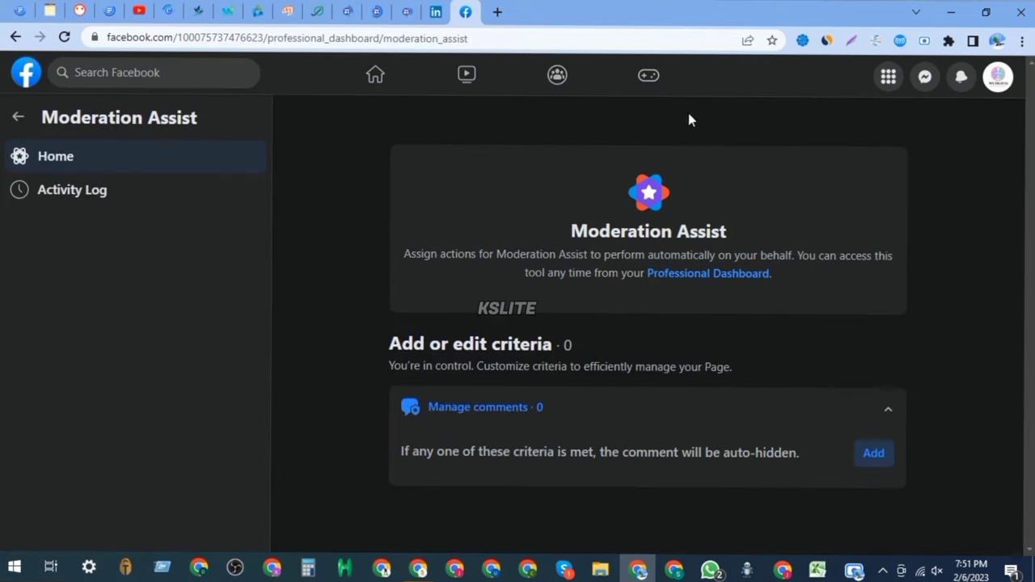
{"action": "mouse_move", "coordinate": [594, 263]}
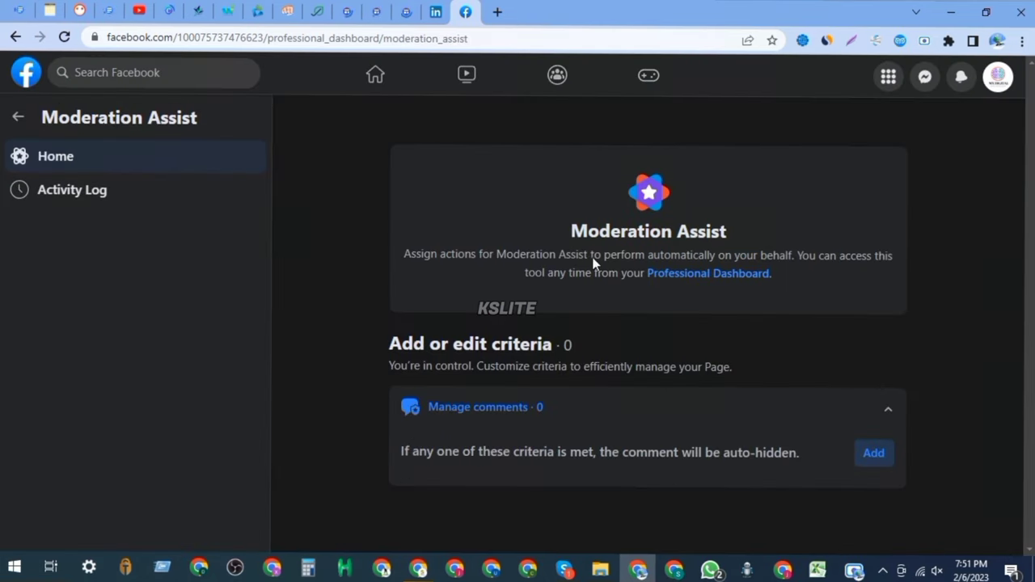